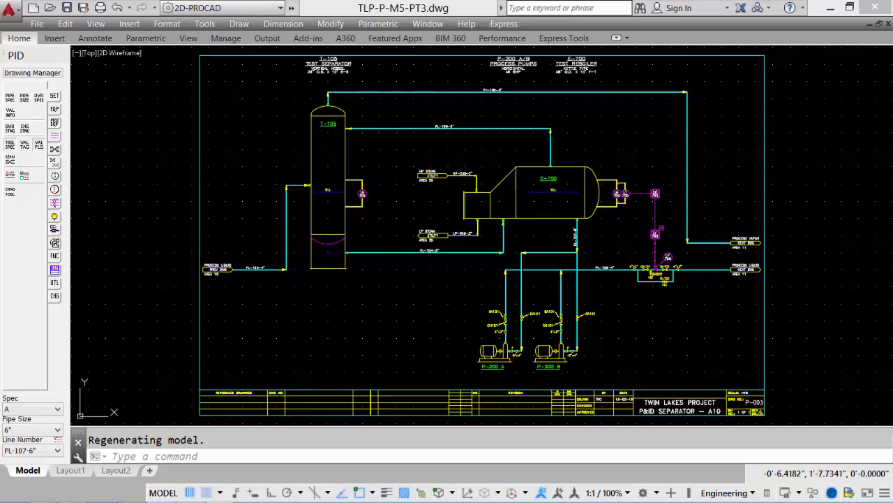
mouse_move(102, 285)
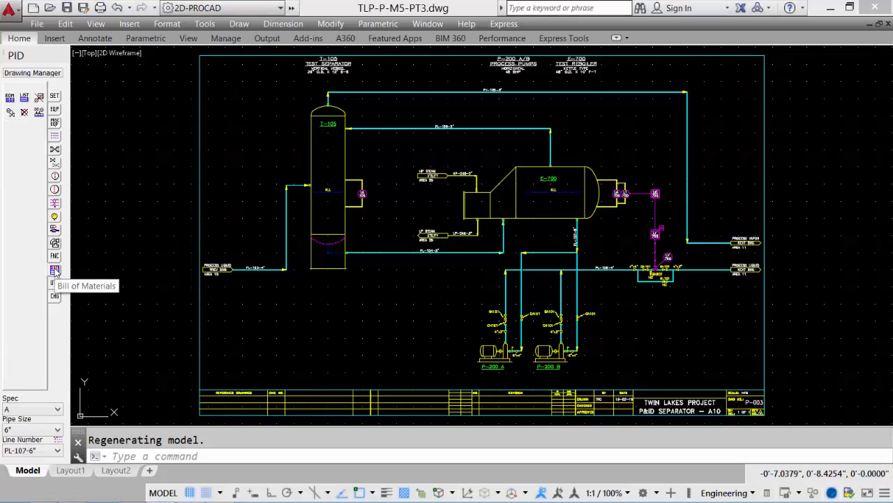
mouse_move(10, 95)
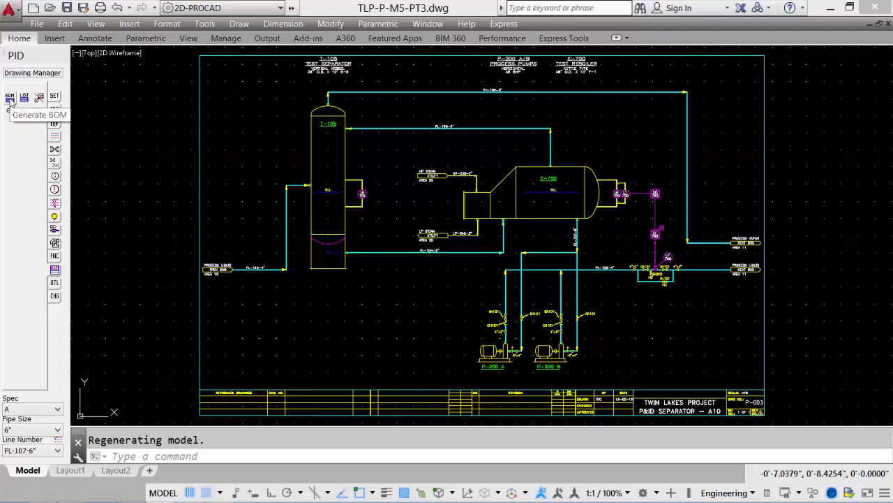
Start a BOM for TLP-P-M5-PT3, keeping all line-number and size filters.
click(9, 97)
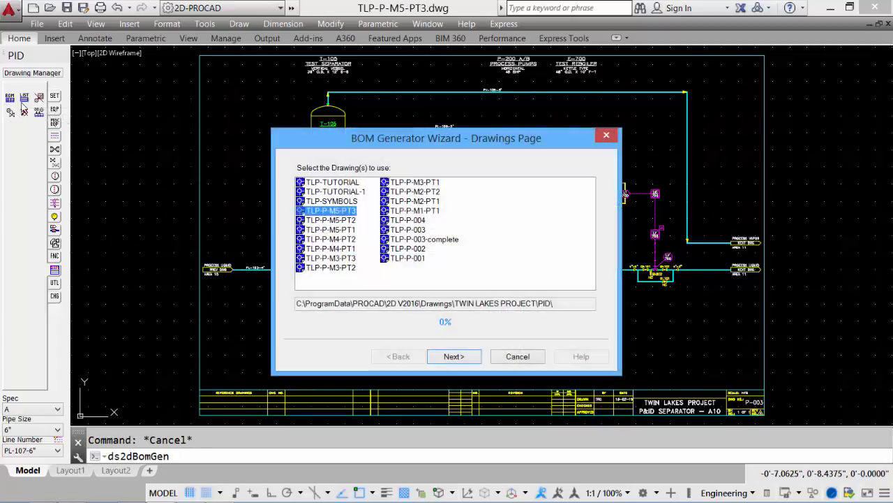
mouse_move(321, 219)
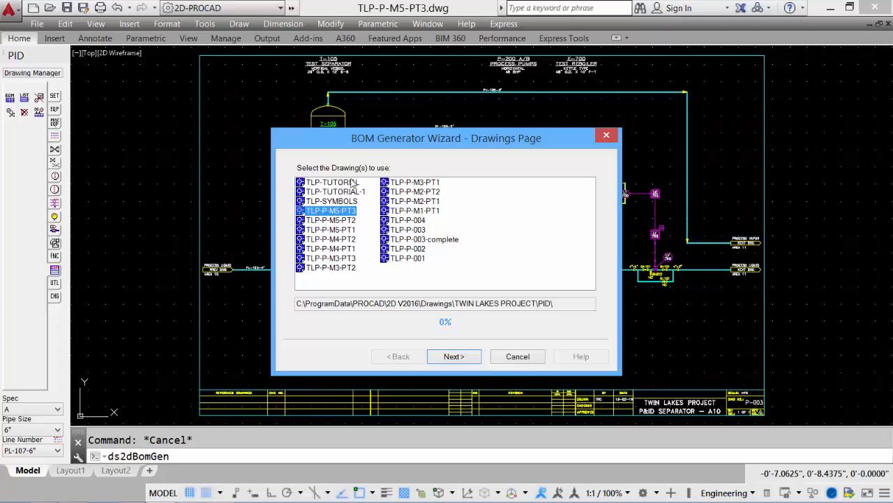
mouse_move(444, 275)
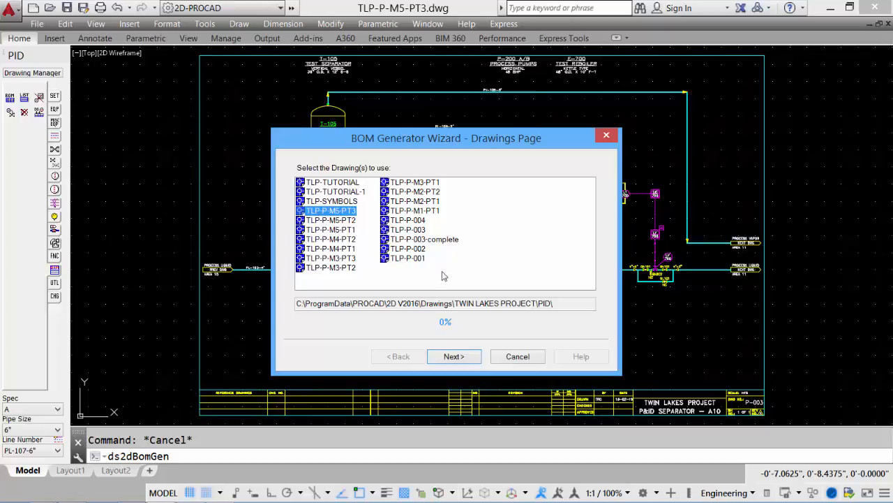
click(454, 356)
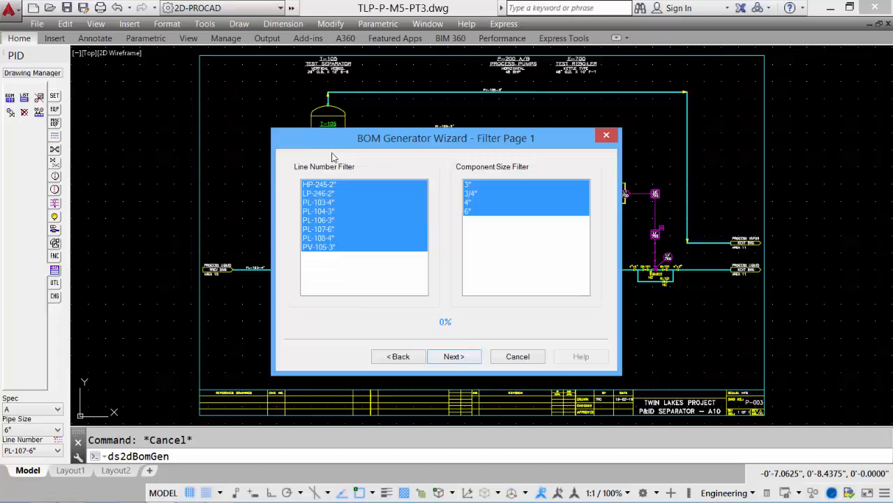
mouse_move(464, 257)
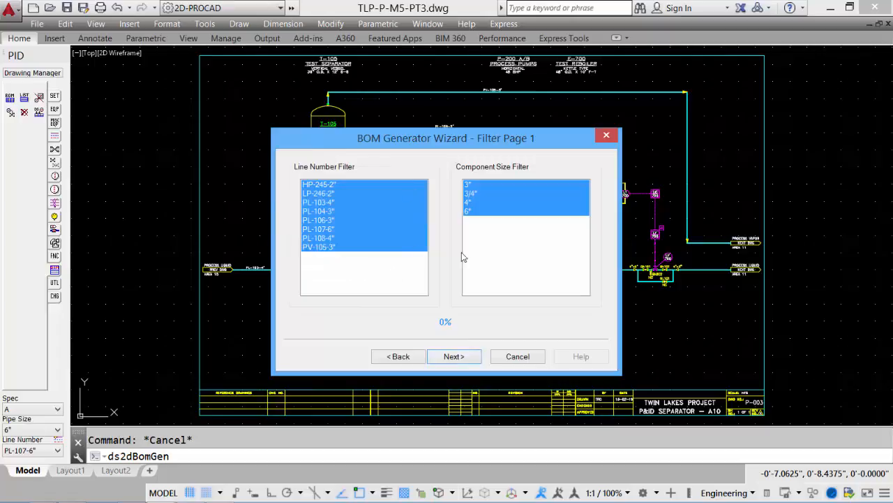
mouse_move(447, 264)
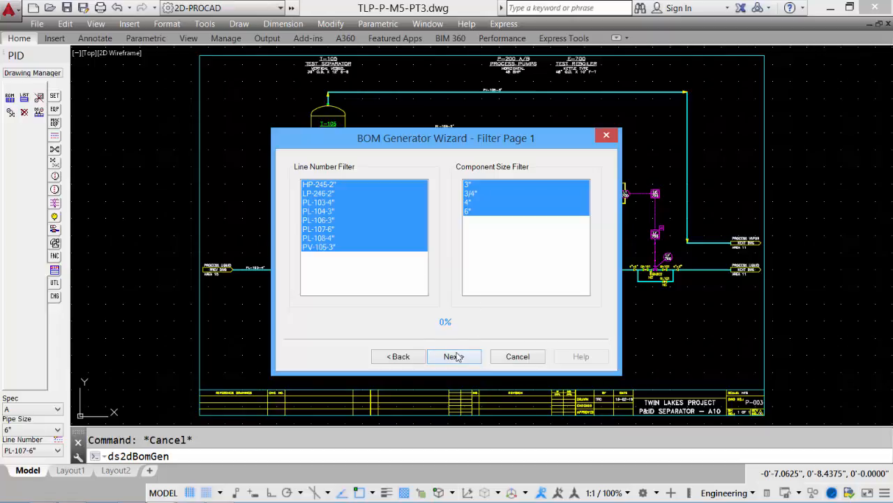
click(454, 356)
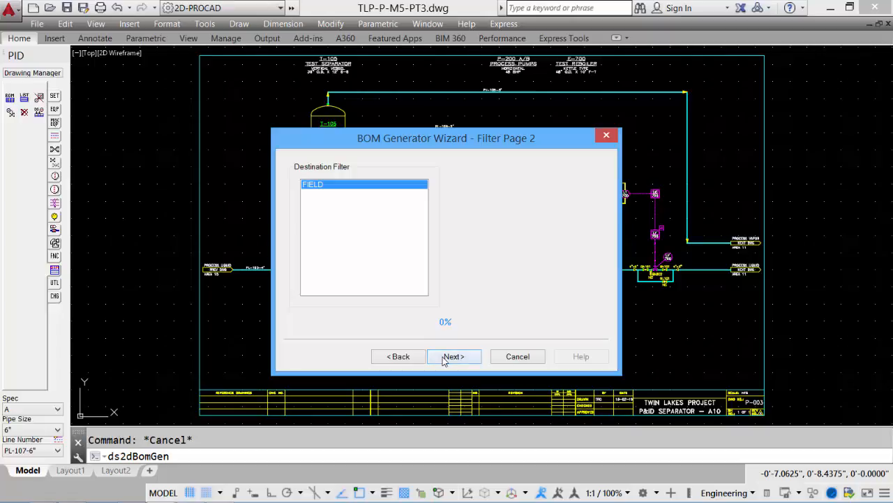
Leave FIELD as the destination filter and advance to the Valve BOM output page.
click(454, 356)
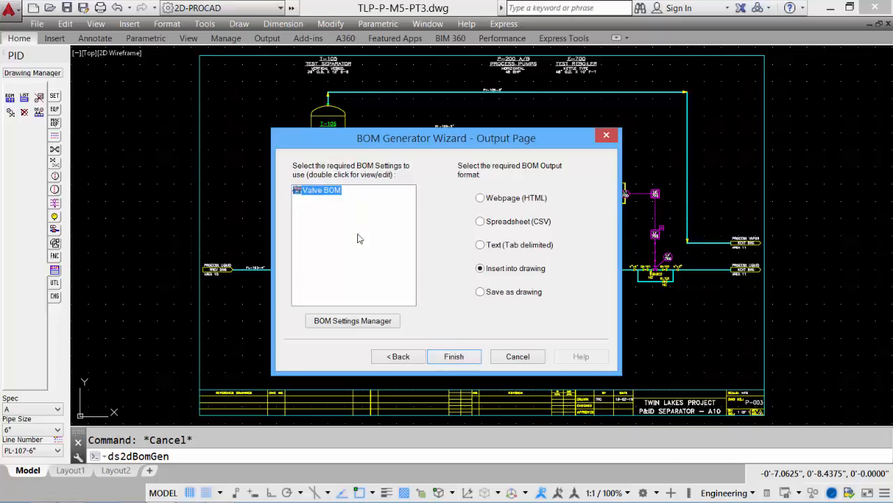
mouse_move(377, 288)
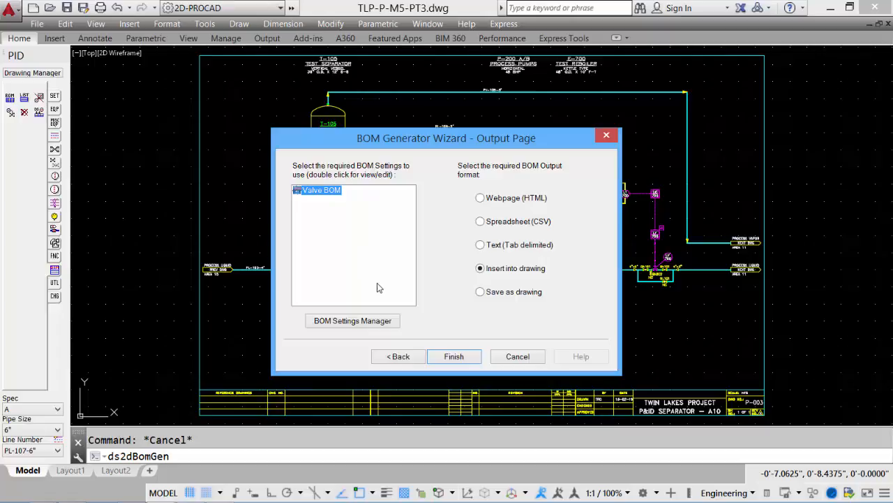
mouse_move(442, 177)
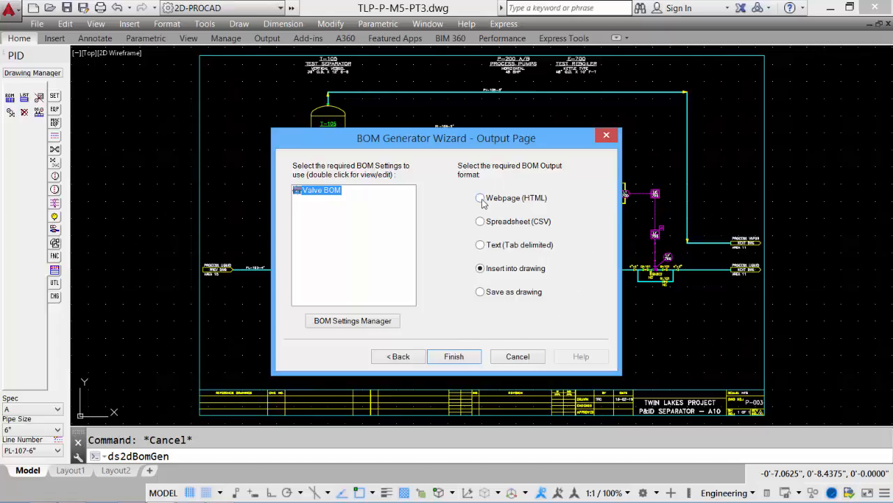
mouse_move(482, 218)
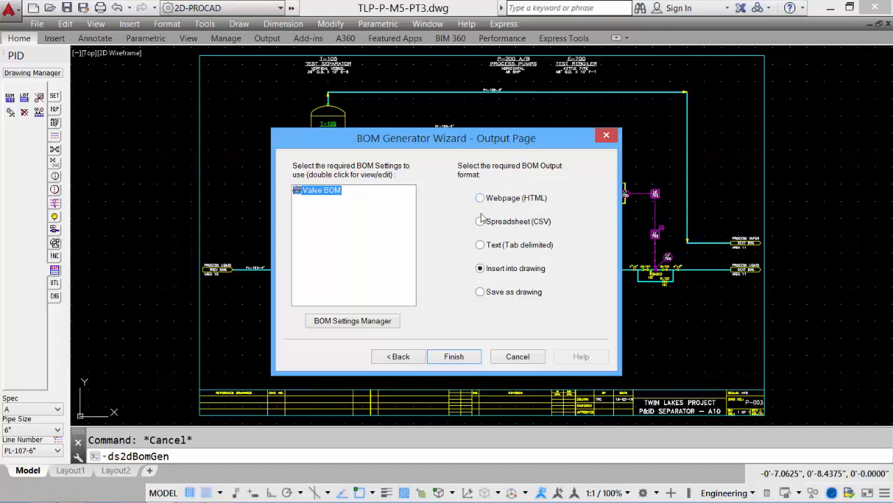
mouse_move(484, 246)
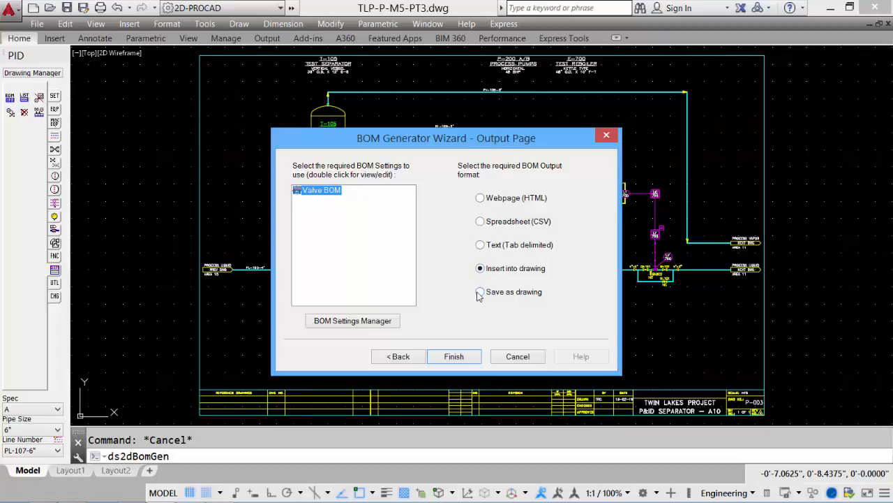
mouse_move(479, 196)
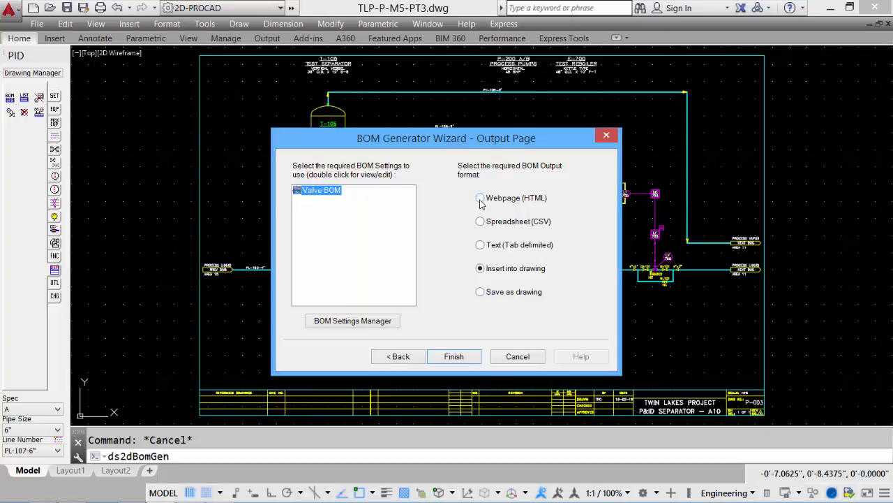
Generate the Valve BOM as a Webpage (HTML) output.
click(480, 197)
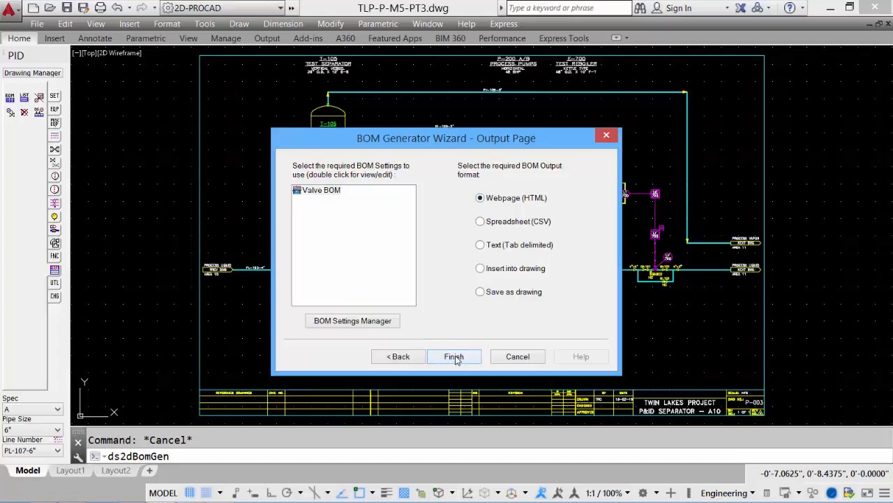
click(453, 356)
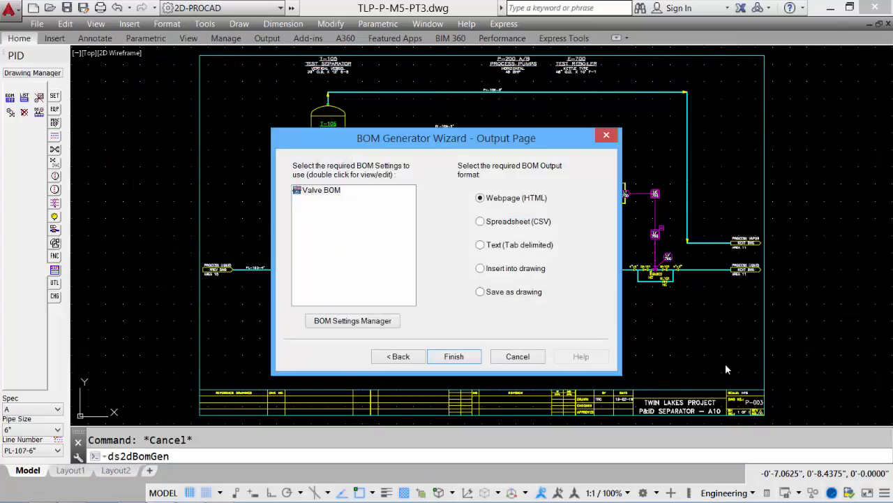
Generate the Valve BOM as Spreadsheet (CSV) and preview the six valves in Excel.
click(480, 221)
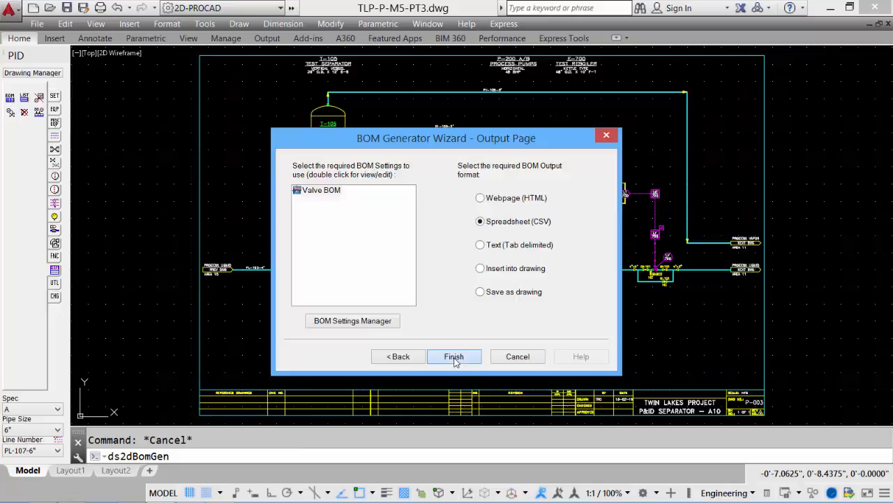
click(454, 356)
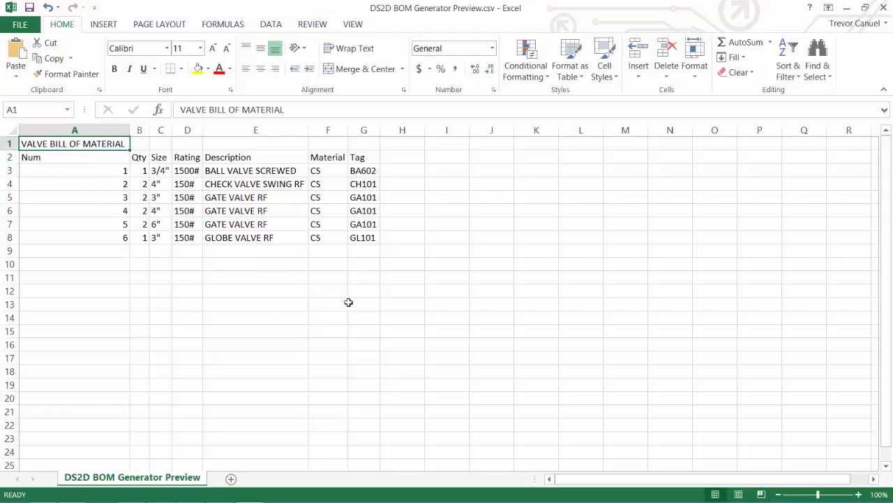
mouse_move(290, 326)
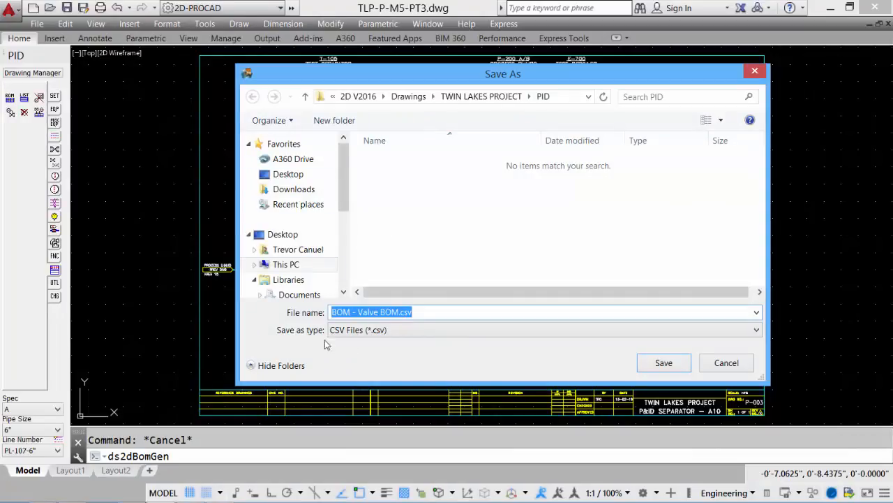
mouse_move(551, 371)
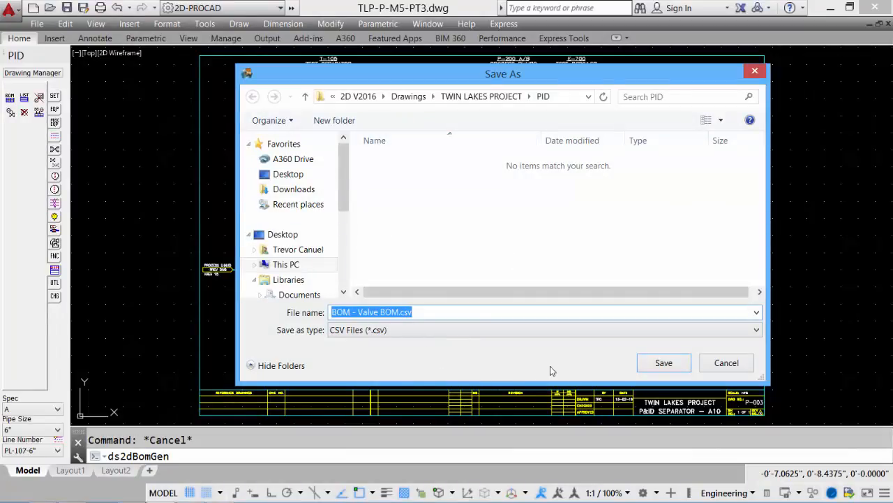
Cancel the CSV save and regenerate the Valve BOM as tab-delimited text in Notepad.
click(726, 362)
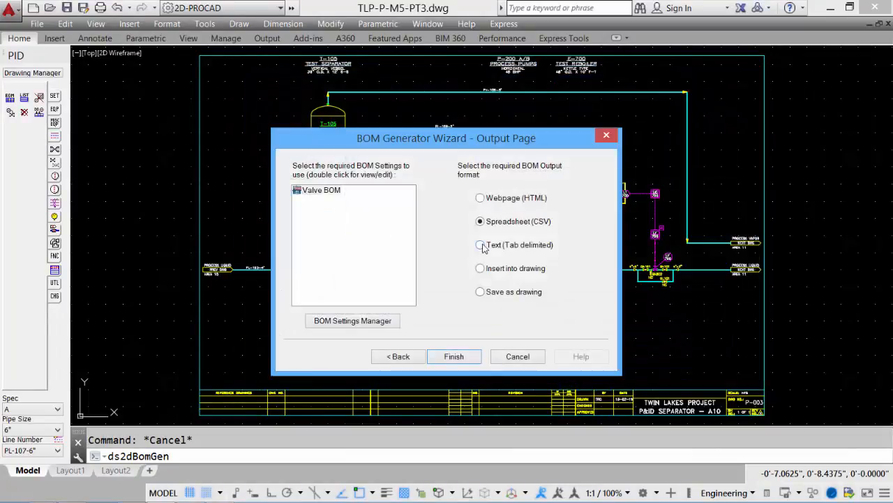
click(480, 244)
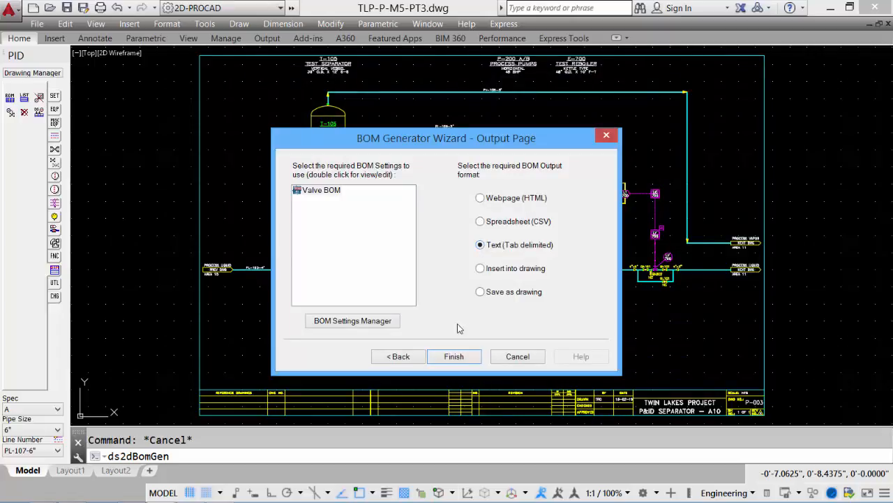
click(453, 356)
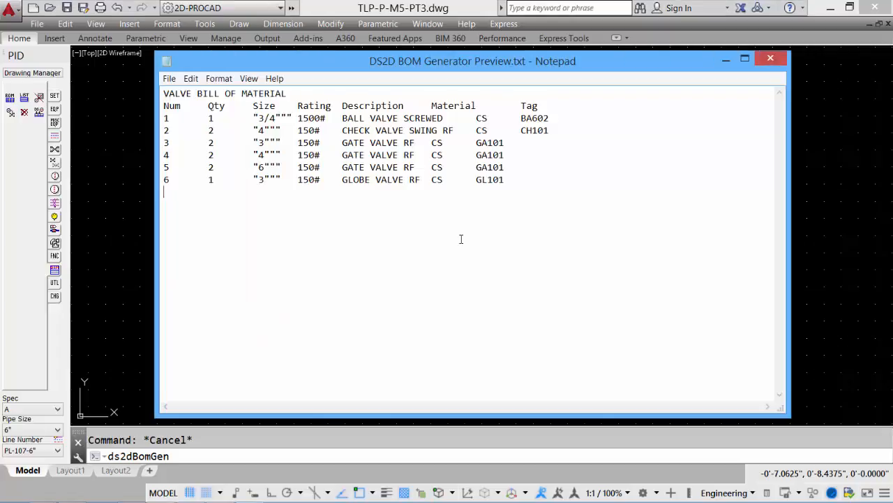
mouse_move(265, 189)
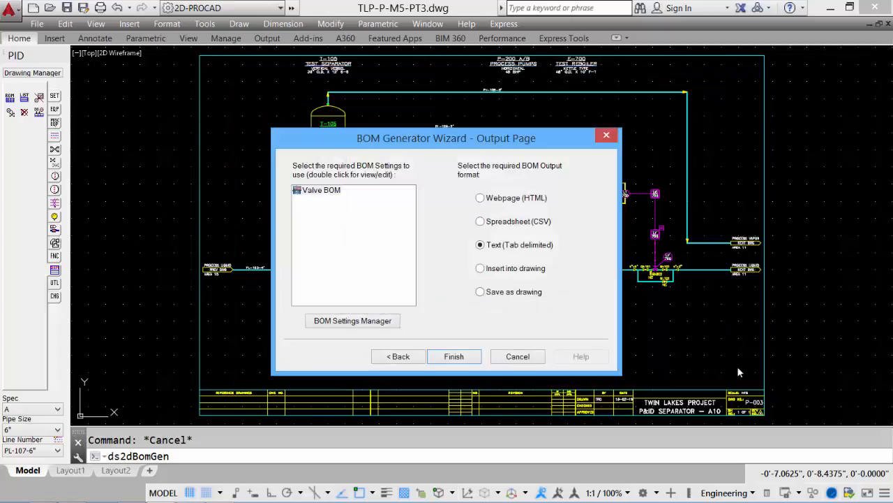
Generate the Valve BOM as a drawing file, then cancel saving 'BOM - Valve BOM.dwg'.
click(480, 268)
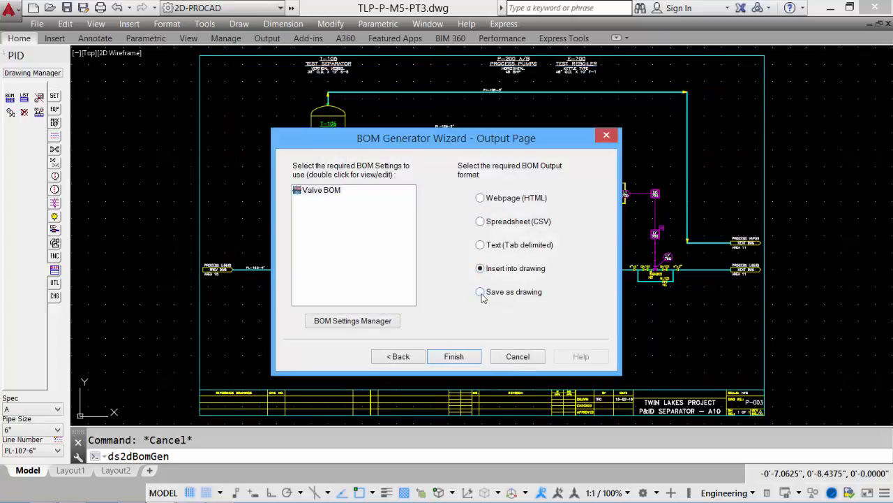
click(480, 292)
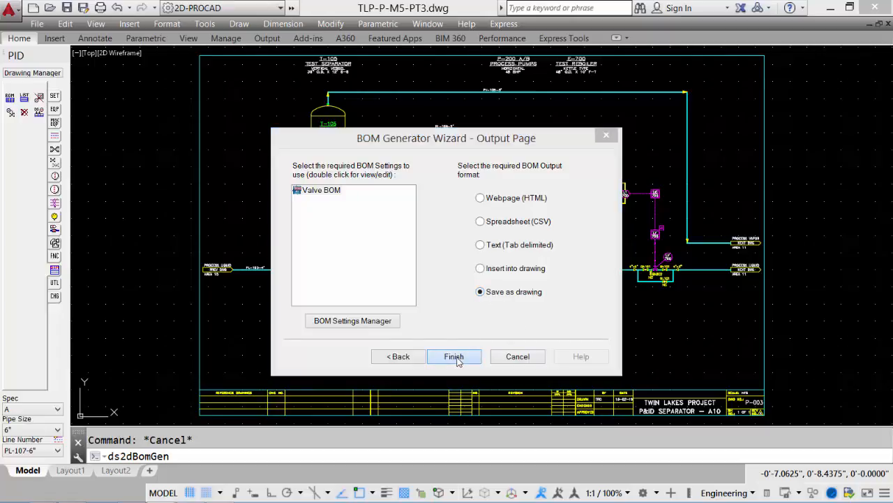
click(453, 356)
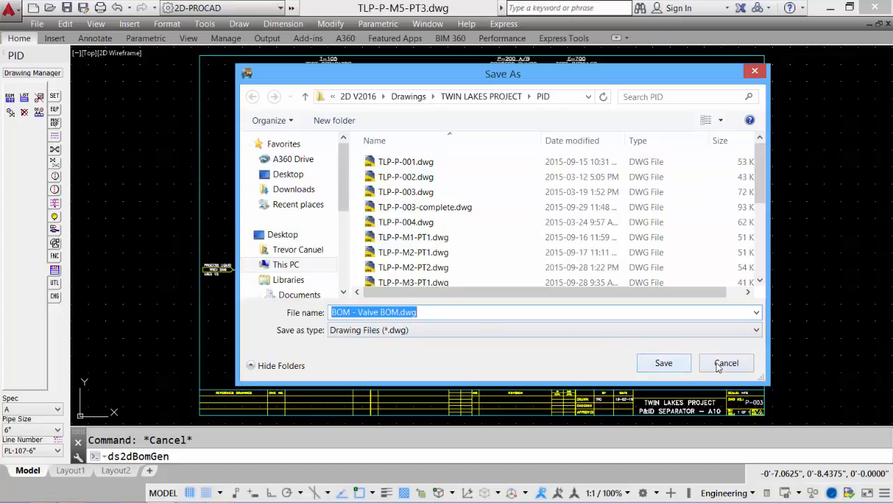
click(726, 362)
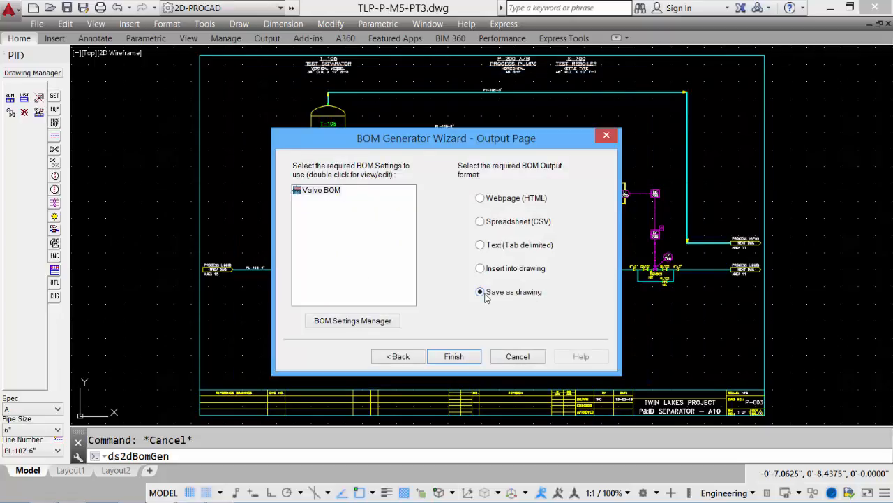
Insert the six-valve Bill of Material table into the drawing, declining balloons.
click(481, 268)
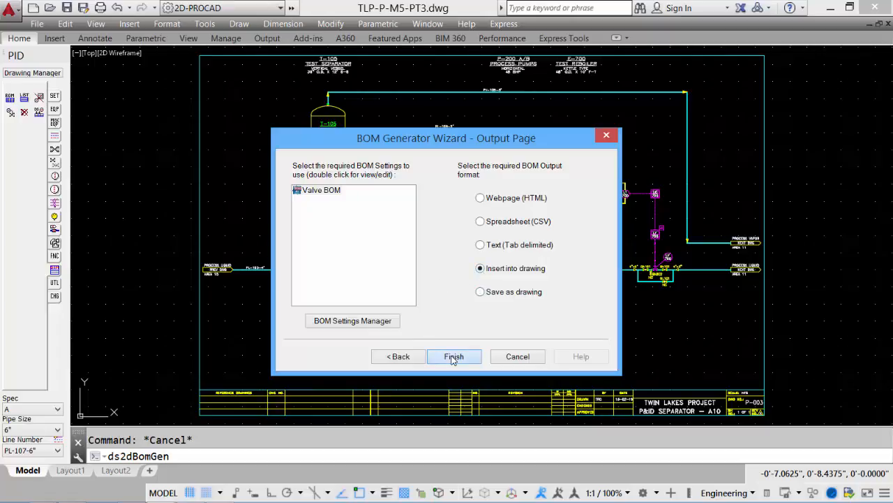
click(454, 356)
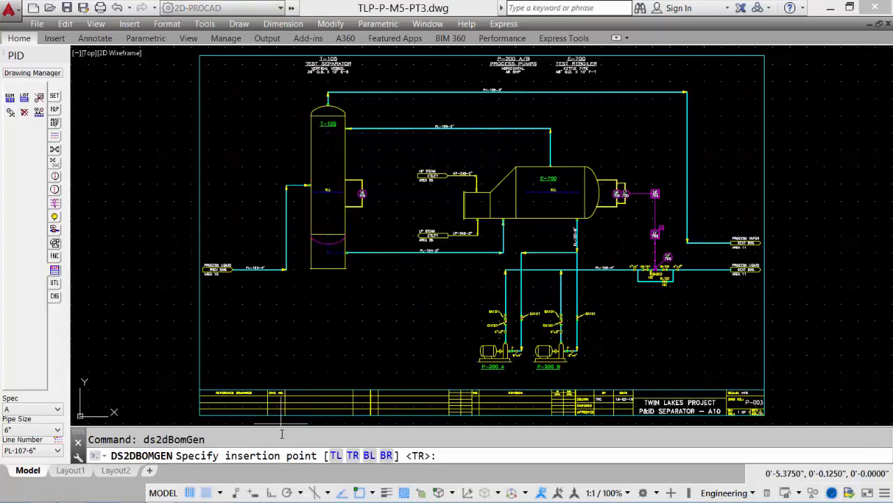
mouse_move(773, 66)
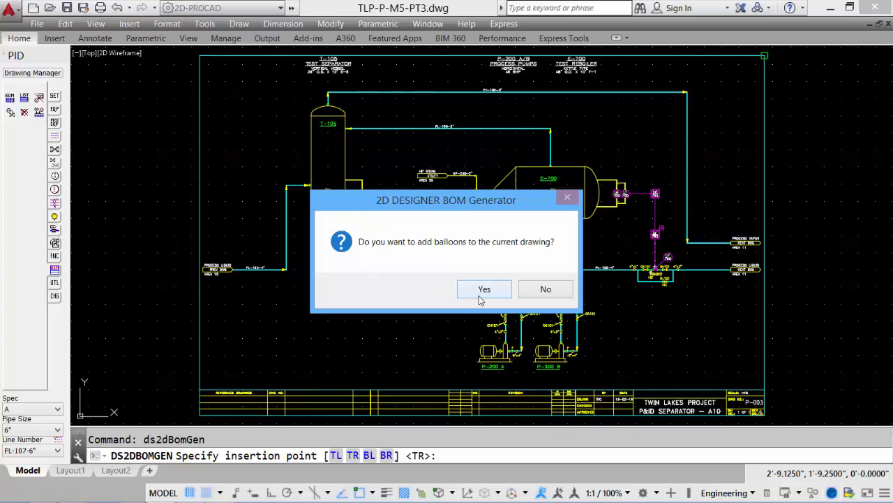
mouse_move(545, 289)
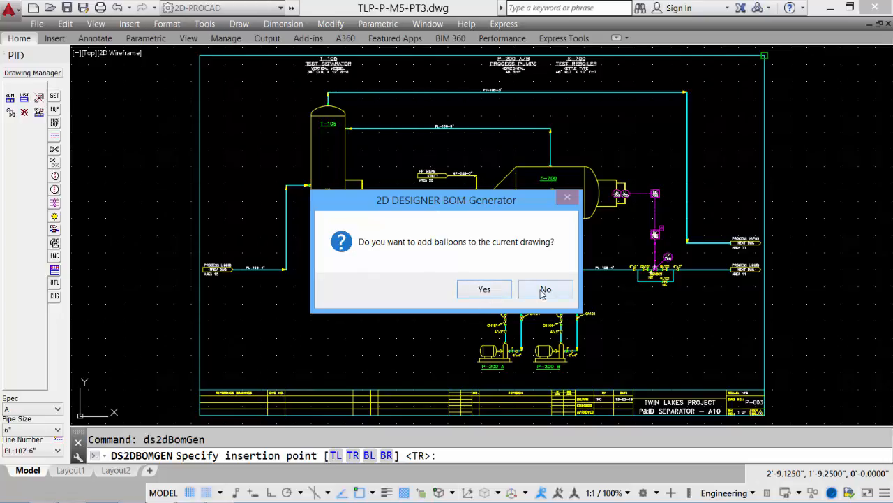
click(545, 289)
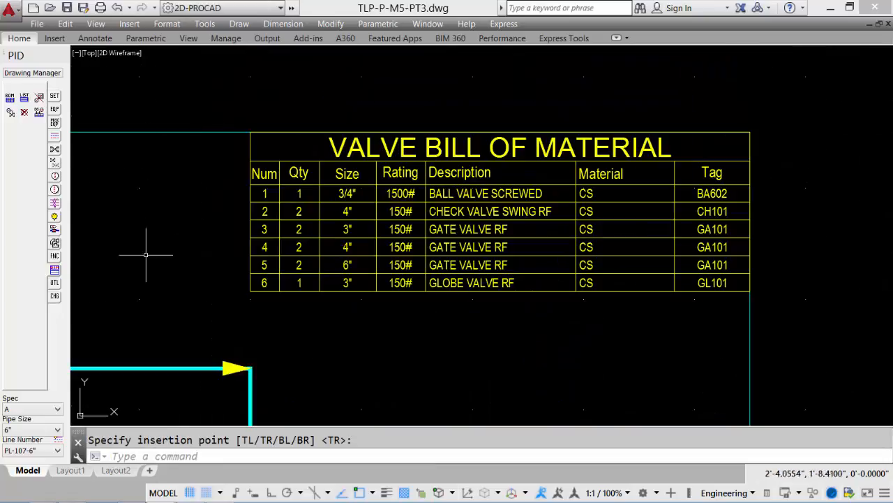
mouse_move(175, 155)
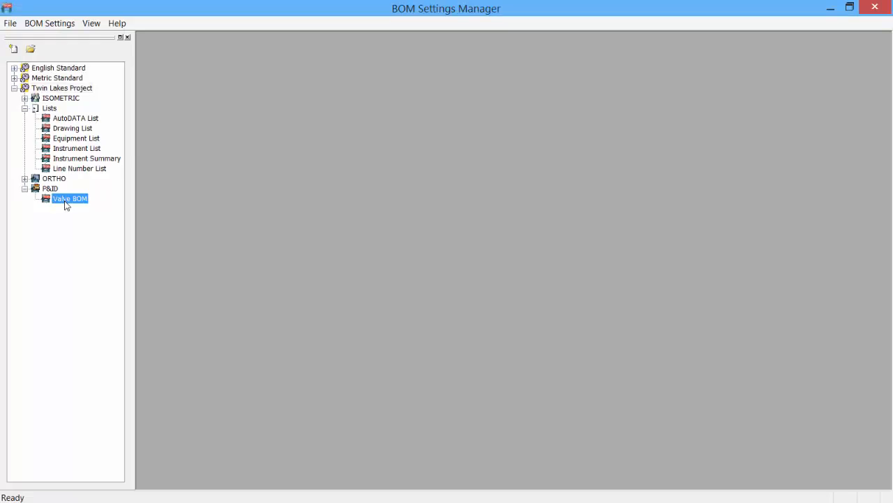
Open Twin Lakes P&ID Valve BOM settings and view the Sorting field order.
double_click(69, 198)
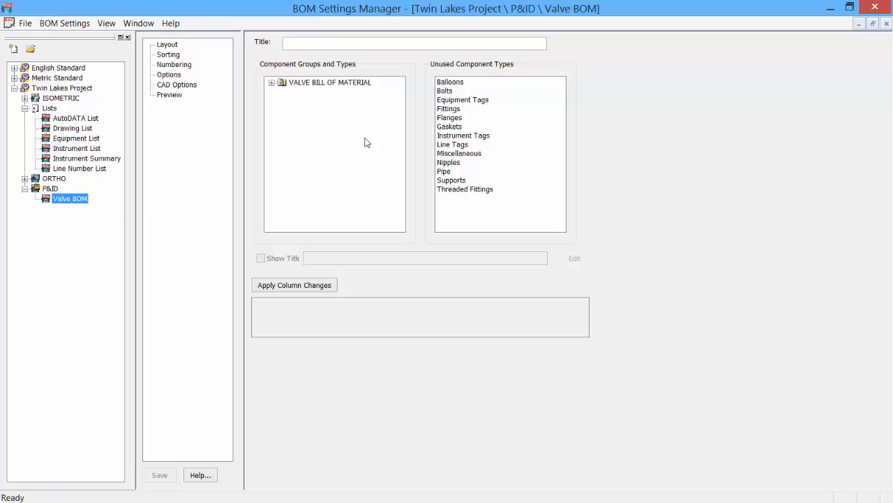
click(168, 55)
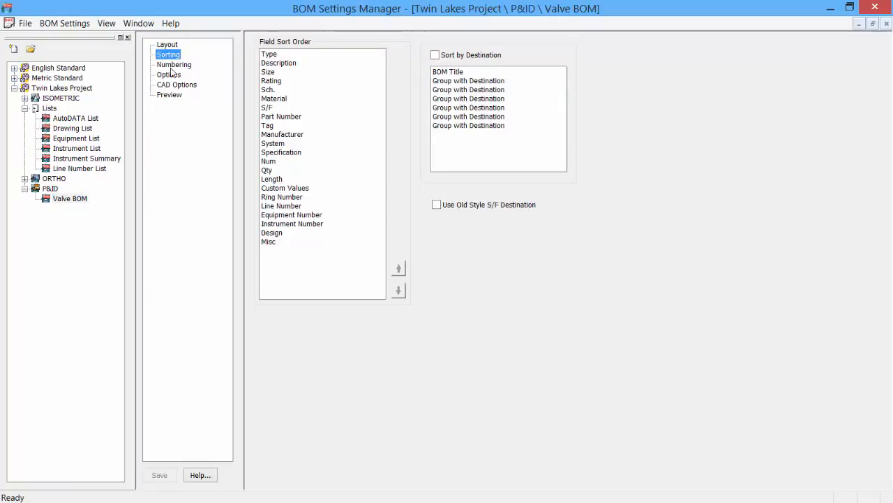
click(169, 95)
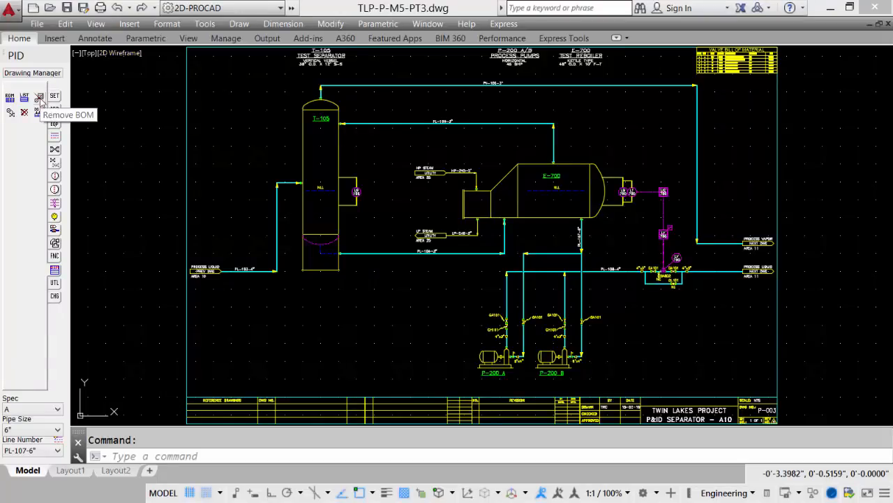
Delete the valve BOM and balloons, then rerun the Valve BOM wizard with Insert into drawing.
click(40, 96)
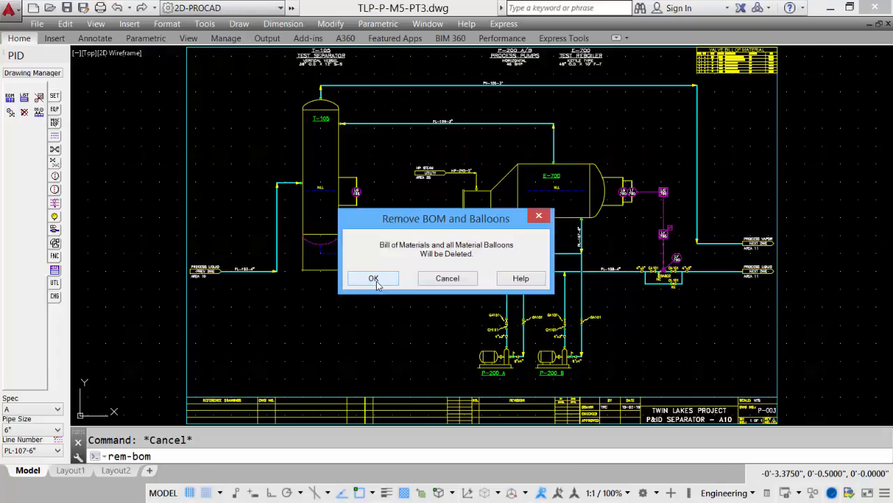
click(372, 278)
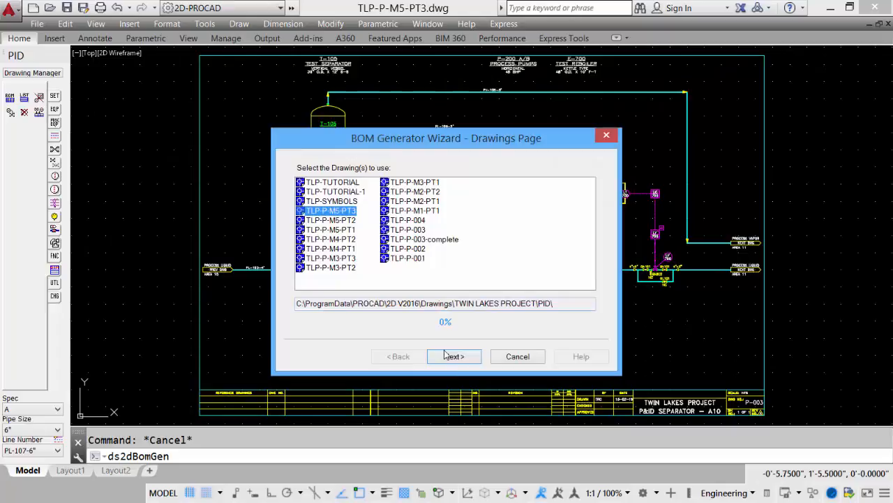
click(453, 356)
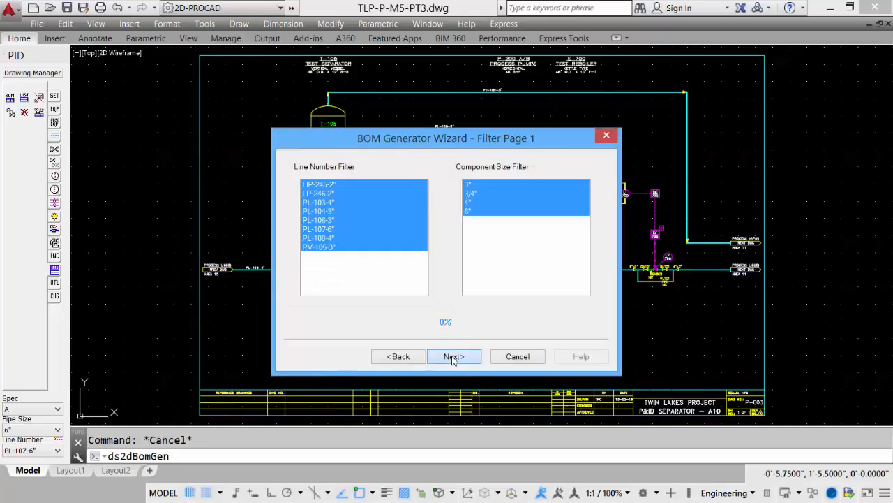
click(454, 356)
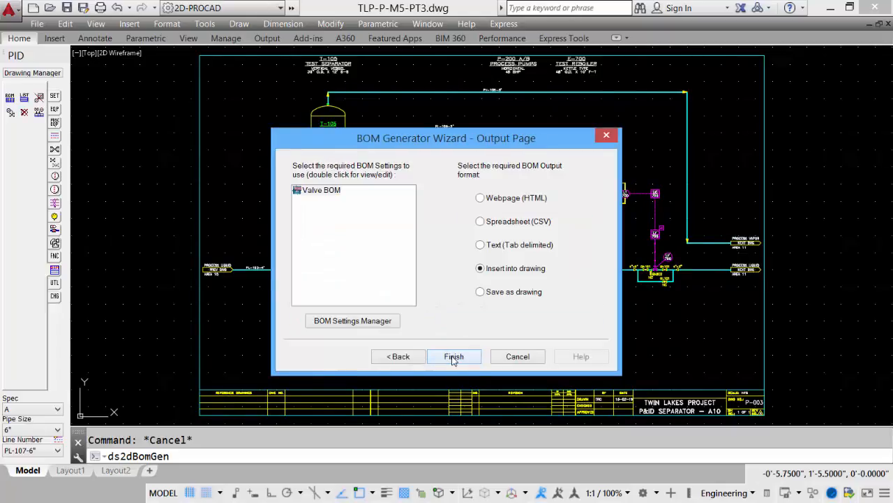
click(453, 356)
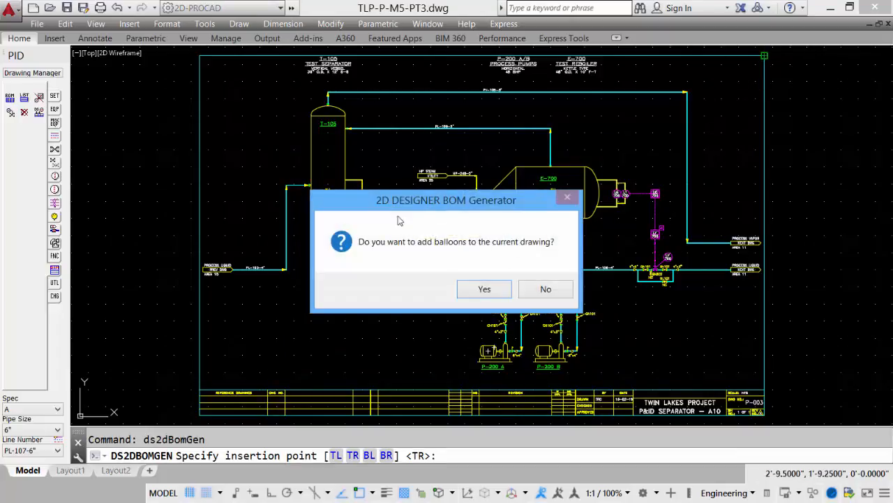
Accept adding material balloons to the valves at 25% magnification.
click(485, 288)
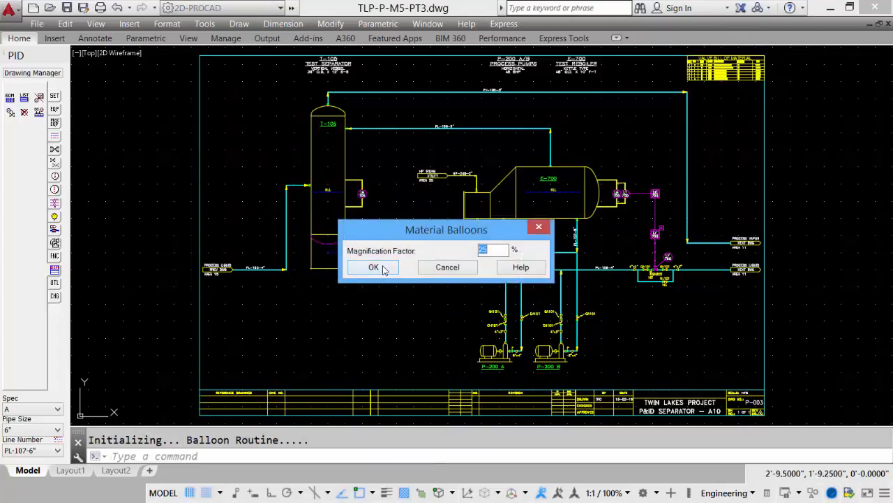
click(373, 267)
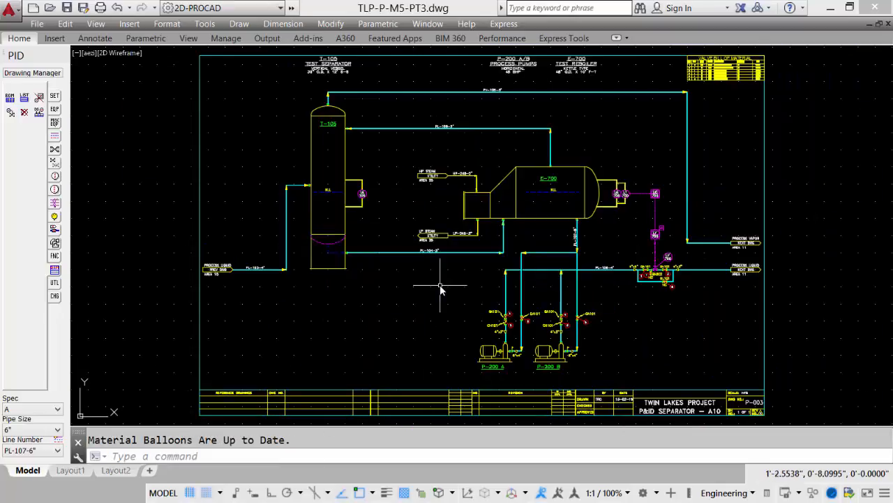
mouse_move(527, 298)
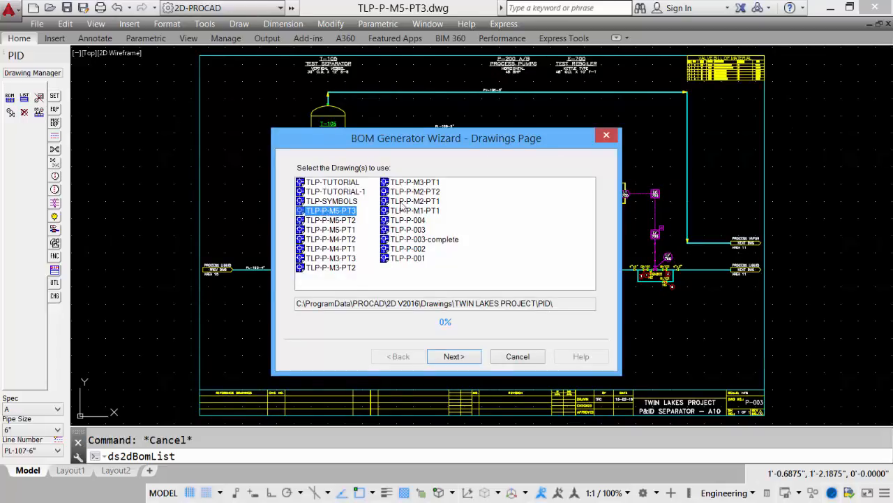
Generate an Instrument List BOM table and insert it below the valve bill of material.
click(453, 356)
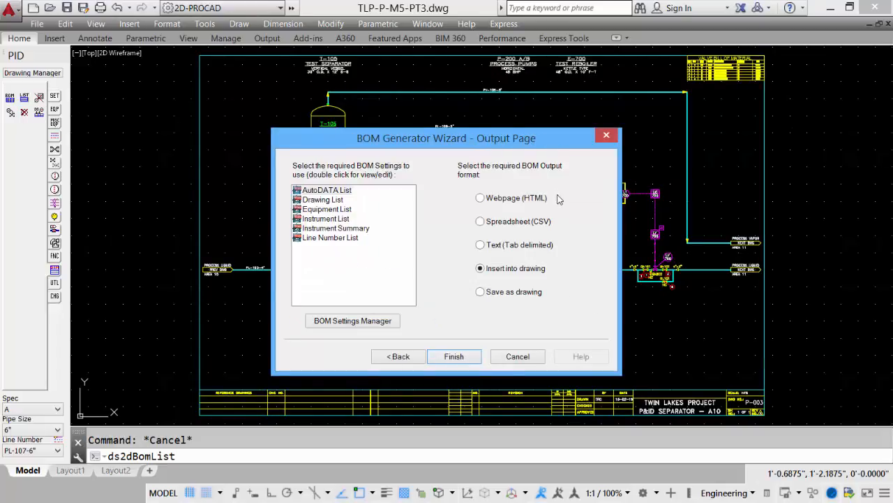
mouse_move(495, 321)
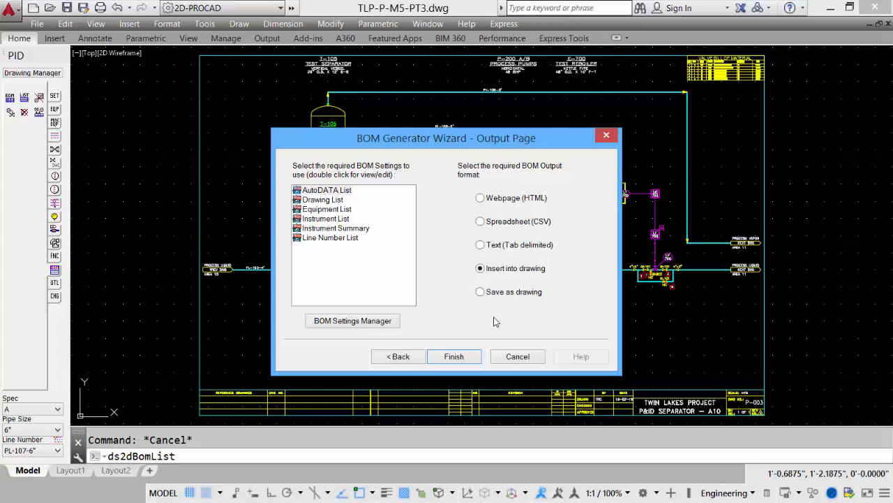
mouse_move(342, 243)
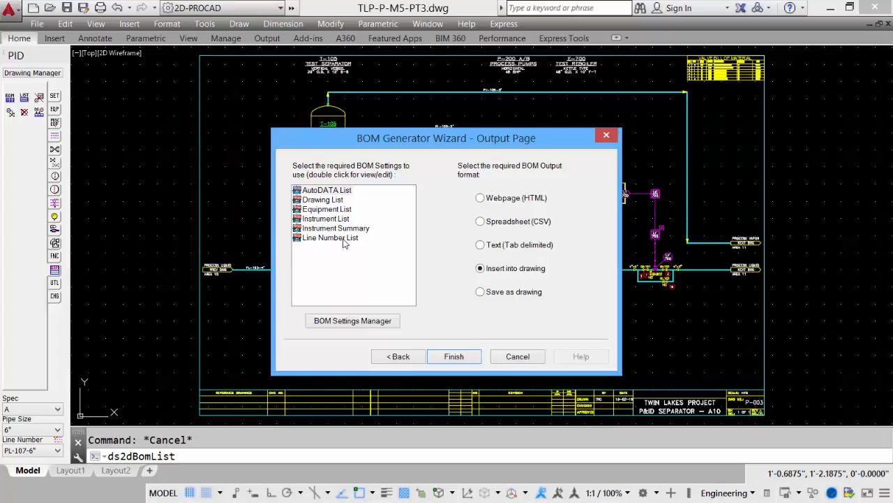
mouse_move(352, 209)
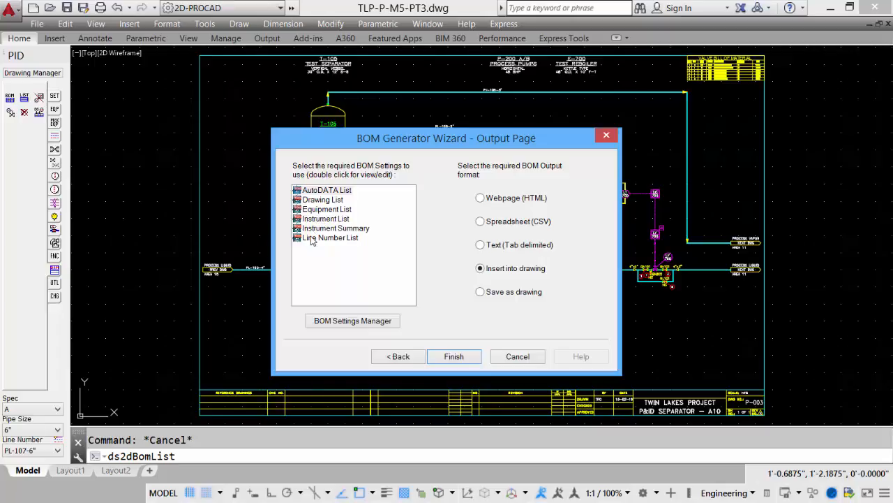
click(326, 218)
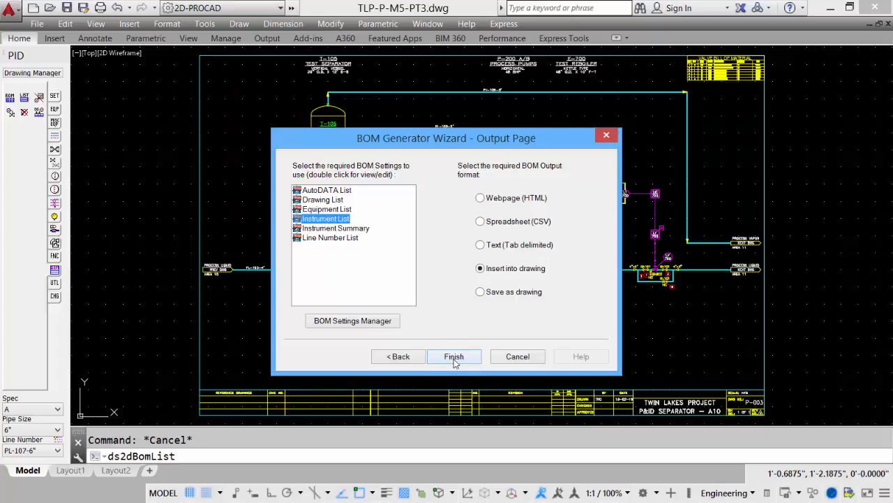
click(453, 356)
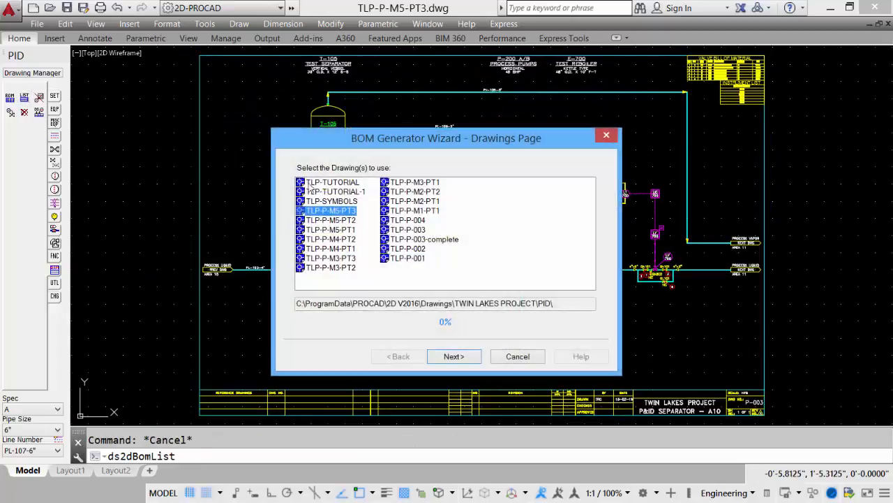
Generate an Equipment List BOM table and insert it below the instrument list.
click(453, 356)
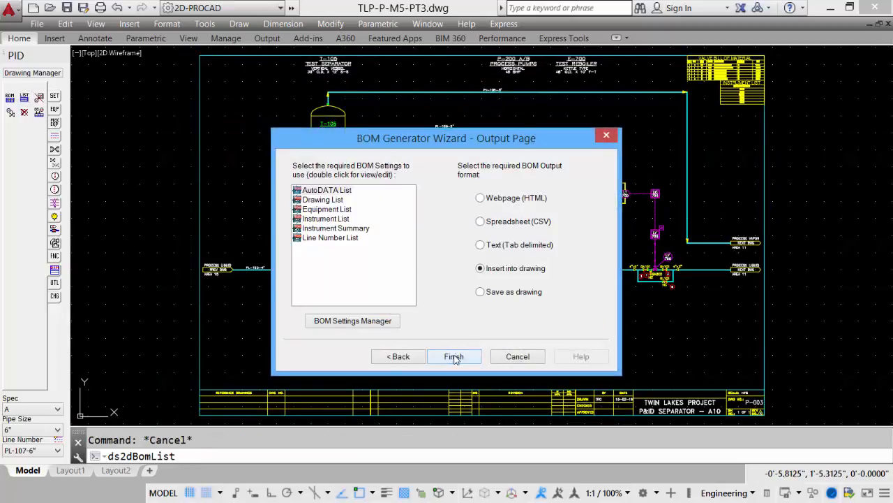
click(327, 209)
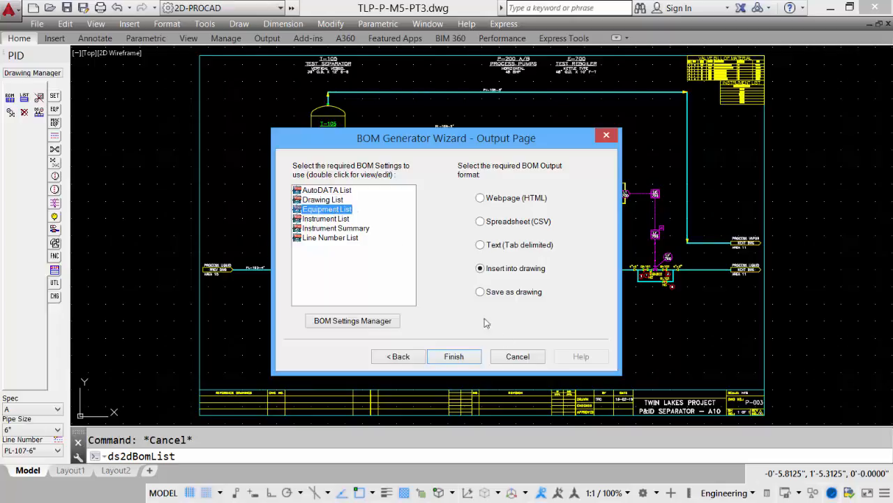
click(454, 356)
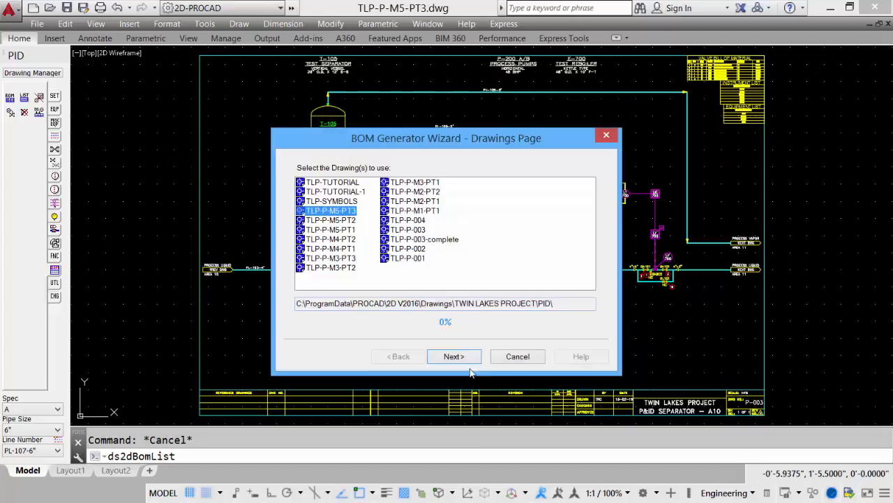
Generate the Line Number List table of eight lines and insert it beneath the equipment list.
click(454, 355)
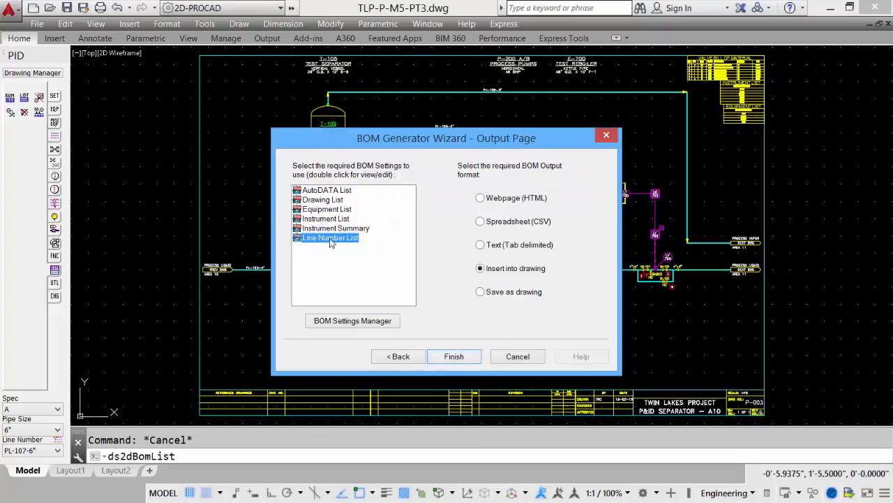
click(453, 356)
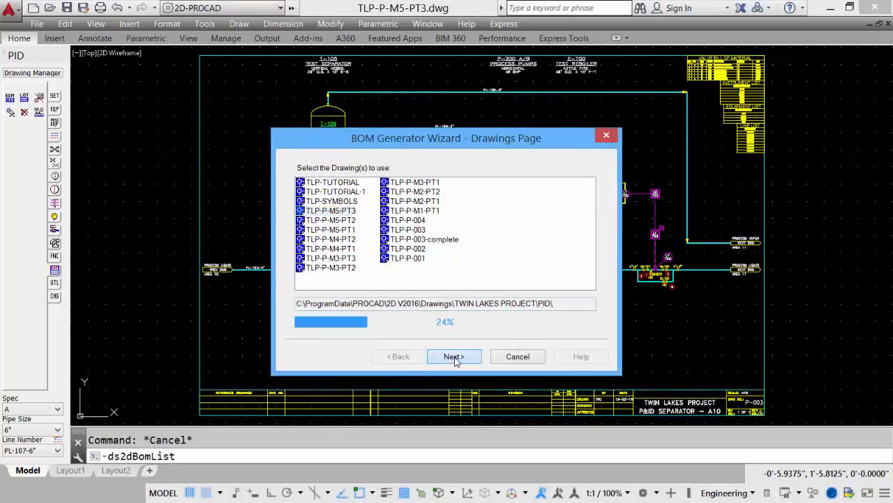
click(453, 356)
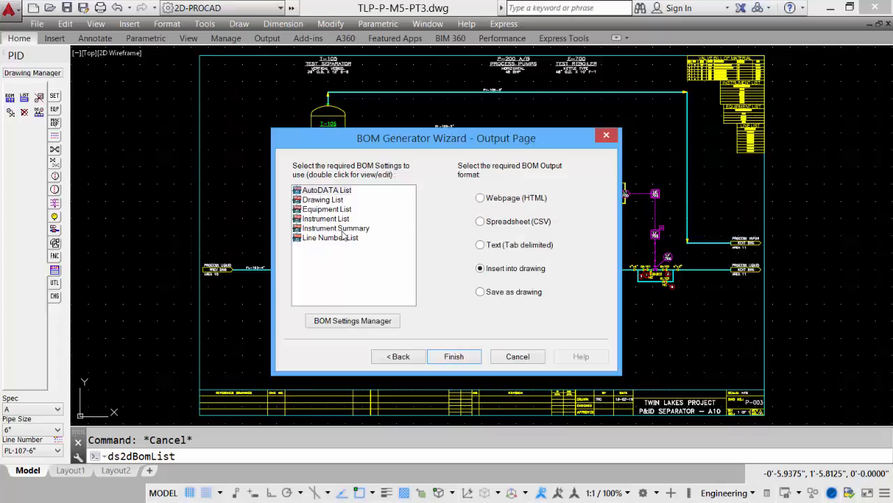
click(453, 356)
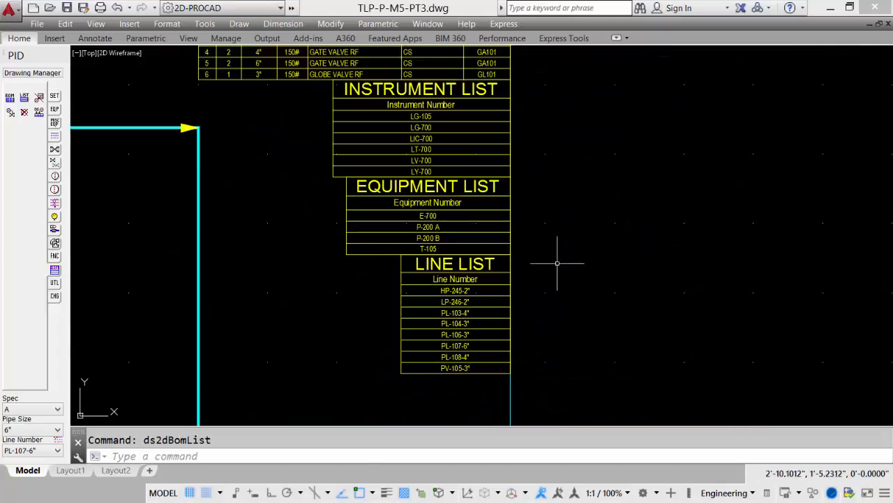
mouse_move(233, 422)
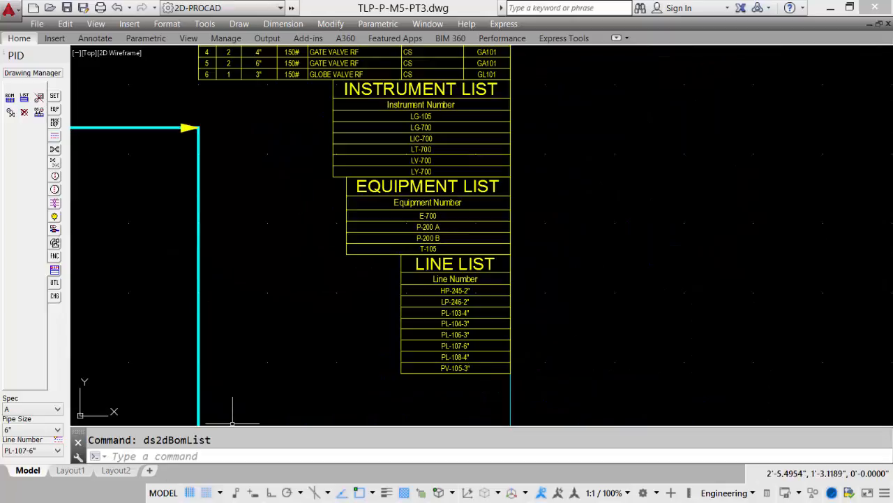